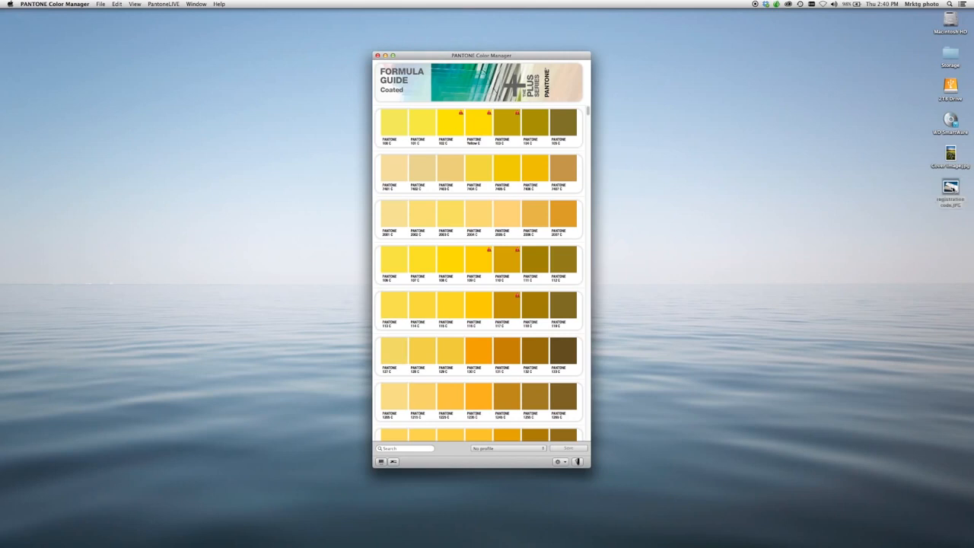
# - View the registration code photo on the desktop, then return to the colour guide
pyautogui.click(950, 188)
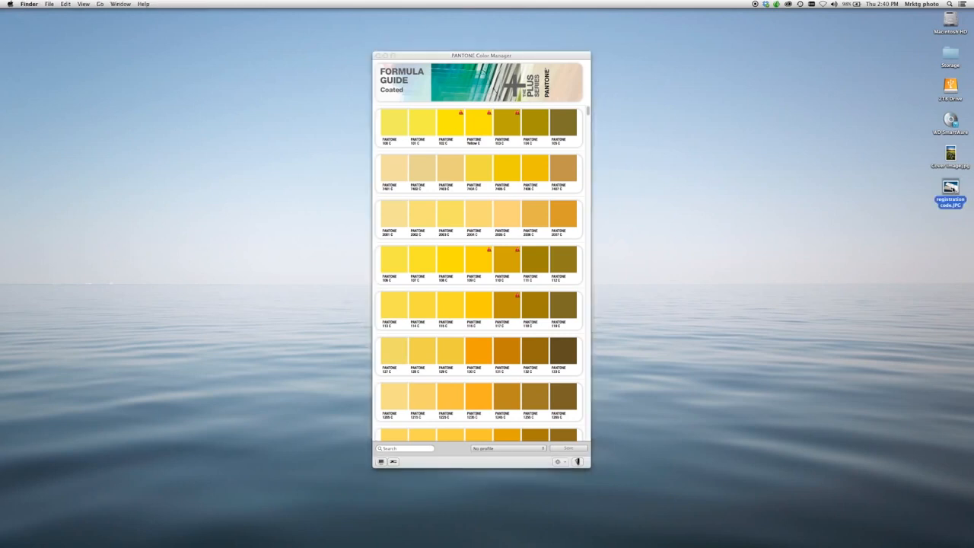
pyautogui.doubleClick(948, 186)
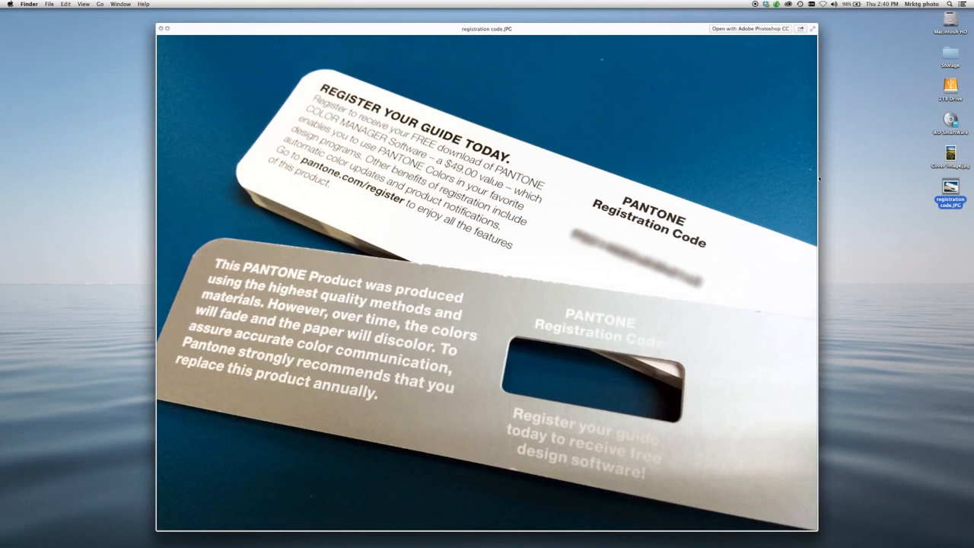
pyautogui.moveTo(562, 202)
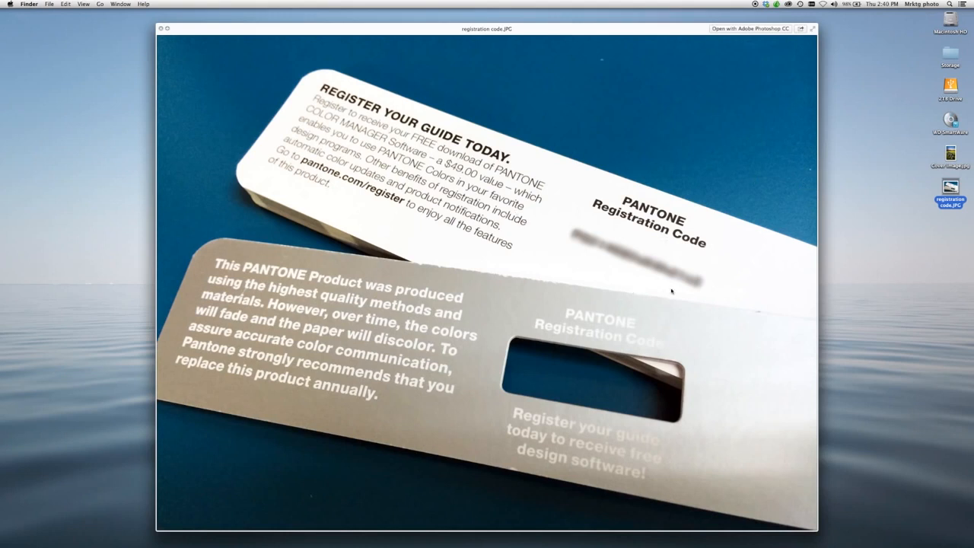
pyautogui.moveTo(371, 201)
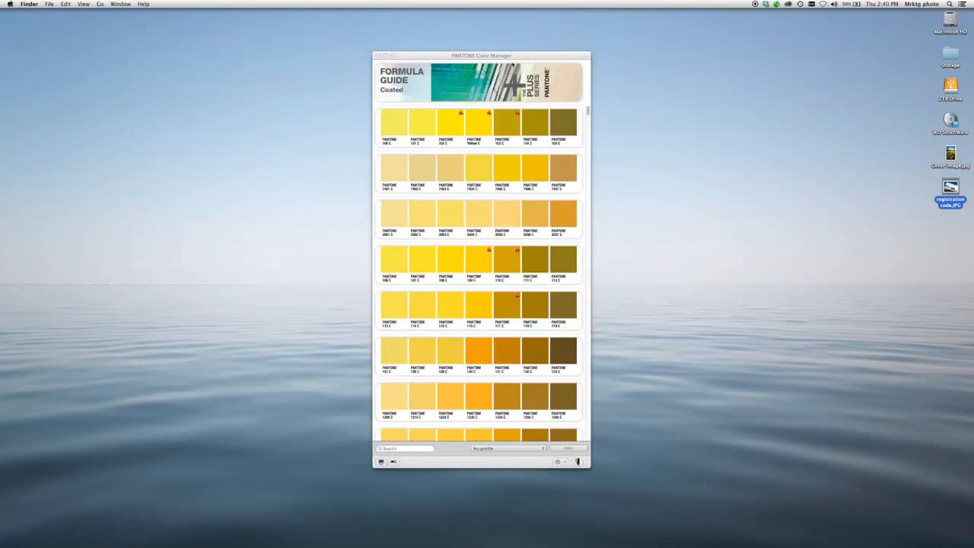
pyautogui.click(480, 55)
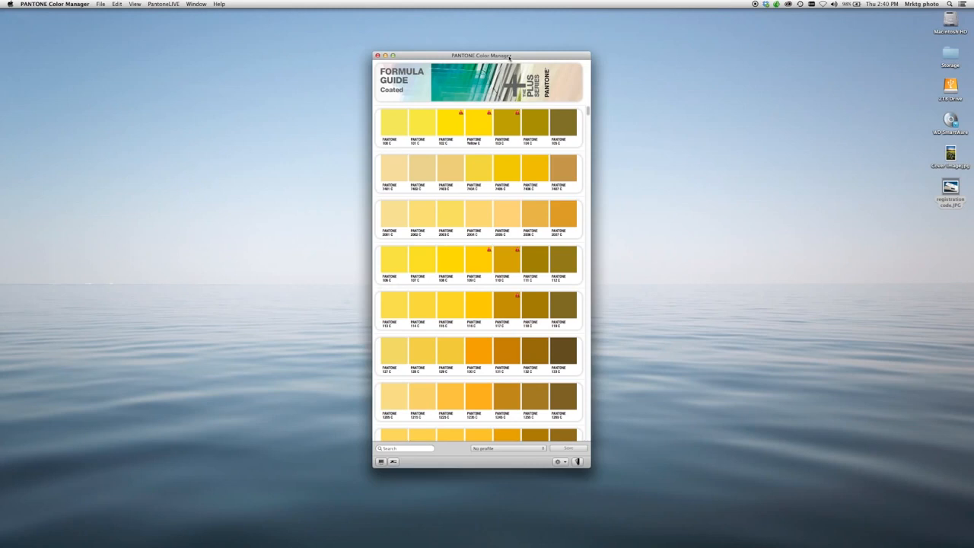
pyautogui.moveTo(449, 54)
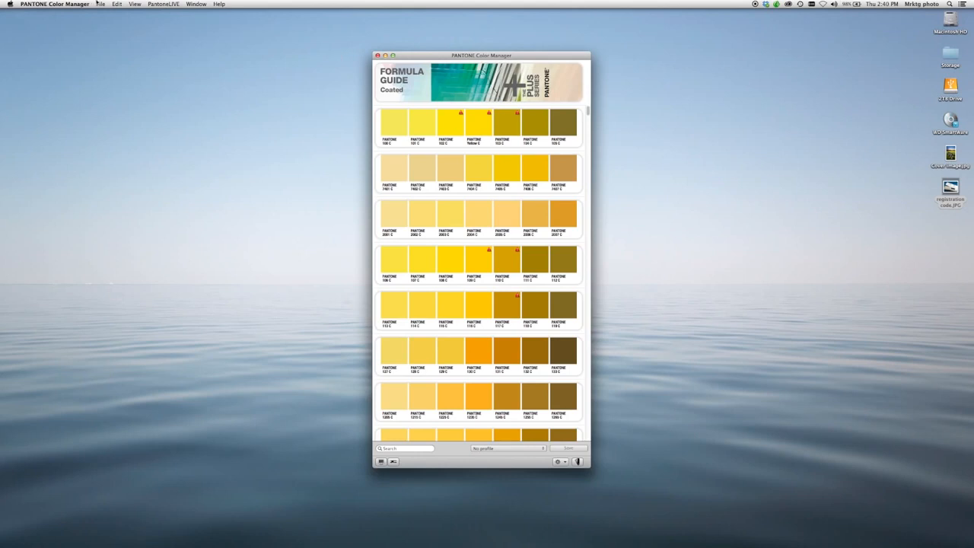
# - Export the Formula Guide Coated library to Adobe InDesign with Lab values
pyautogui.click(101, 5)
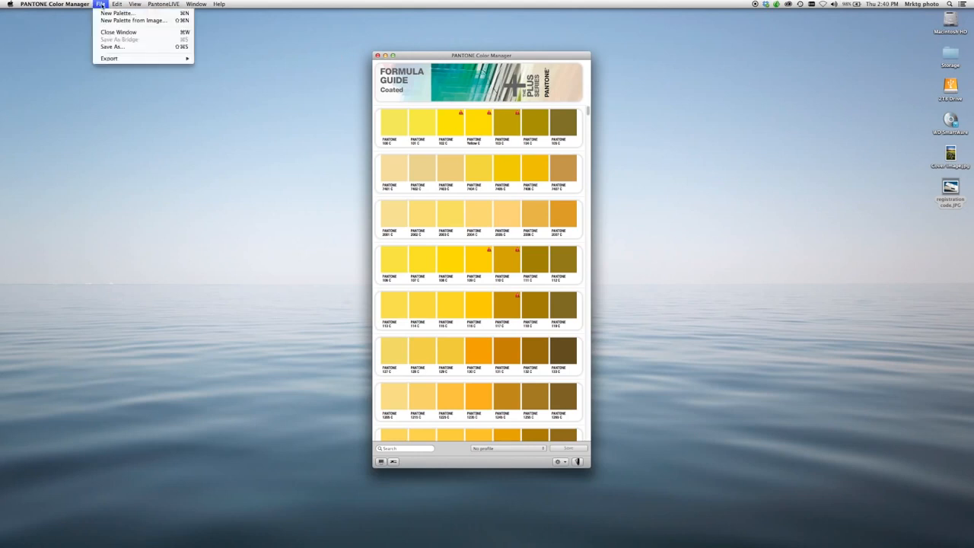
pyautogui.click(116, 57)
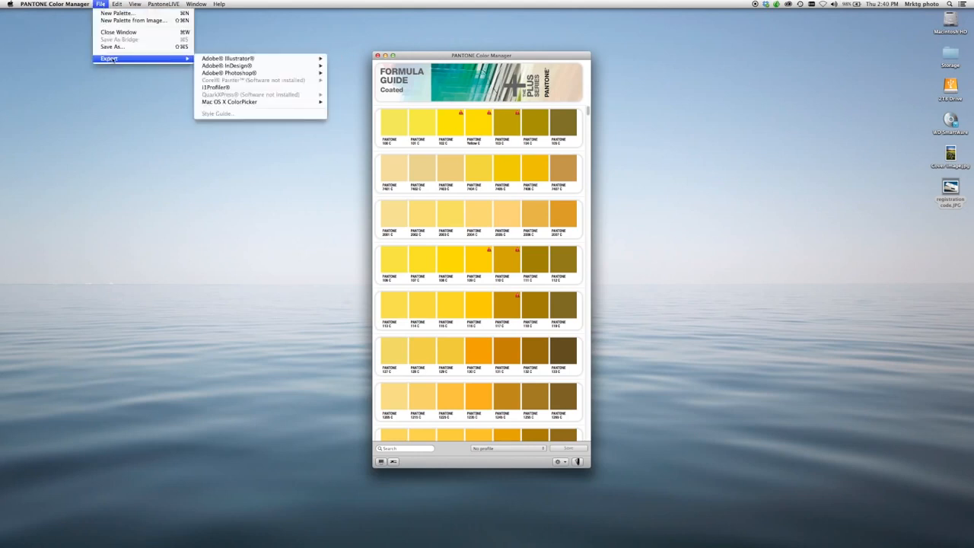
pyautogui.moveTo(228, 71)
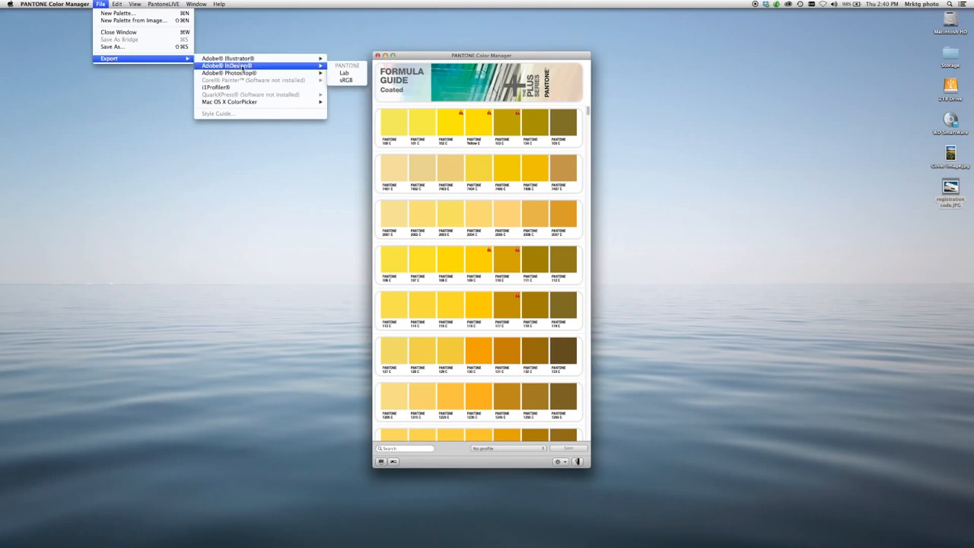
pyautogui.moveTo(343, 81)
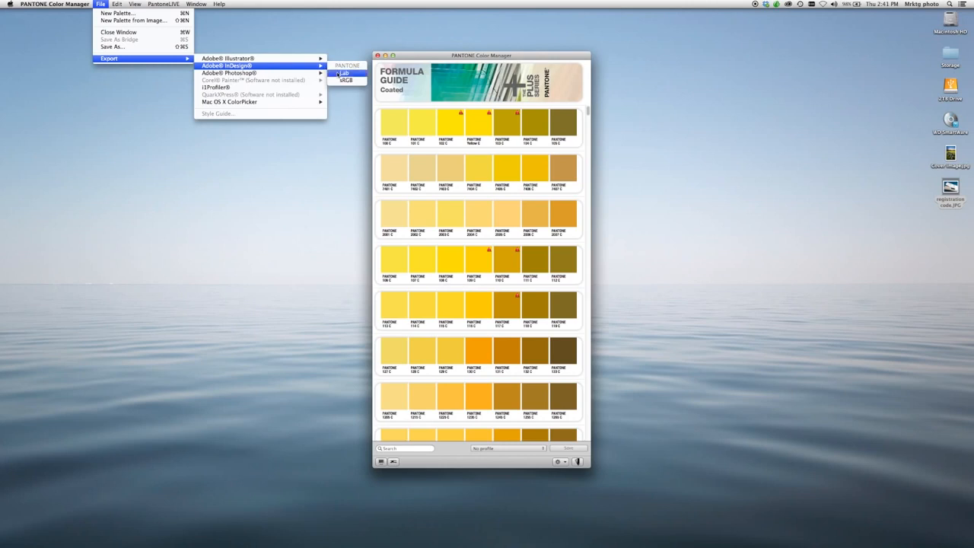
pyautogui.moveTo(344, 79)
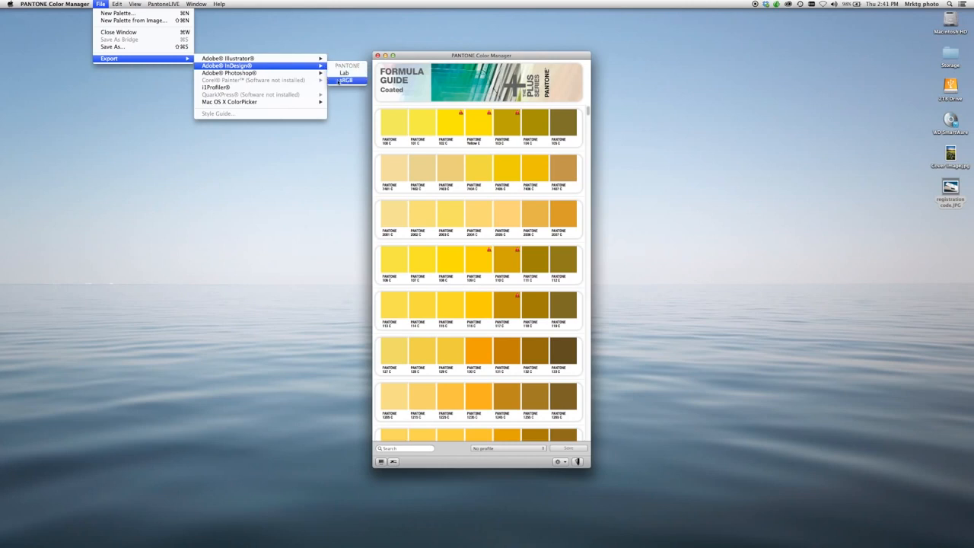
pyautogui.moveTo(342, 72)
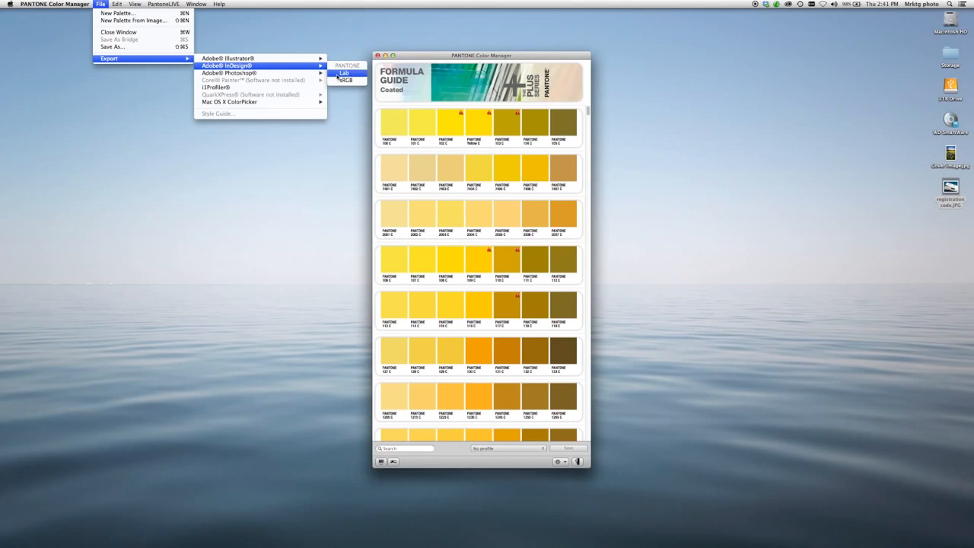
pyautogui.click(340, 71)
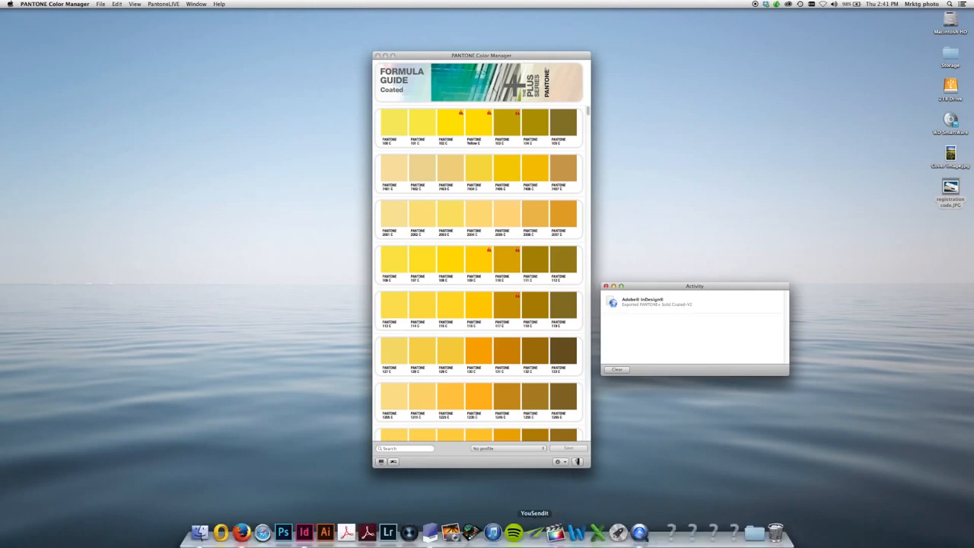
# - Launch InDesign, create a default document, and verify PANTONE+ Solid Coated-V2 in New Color Swatch
pyautogui.click(309, 532)
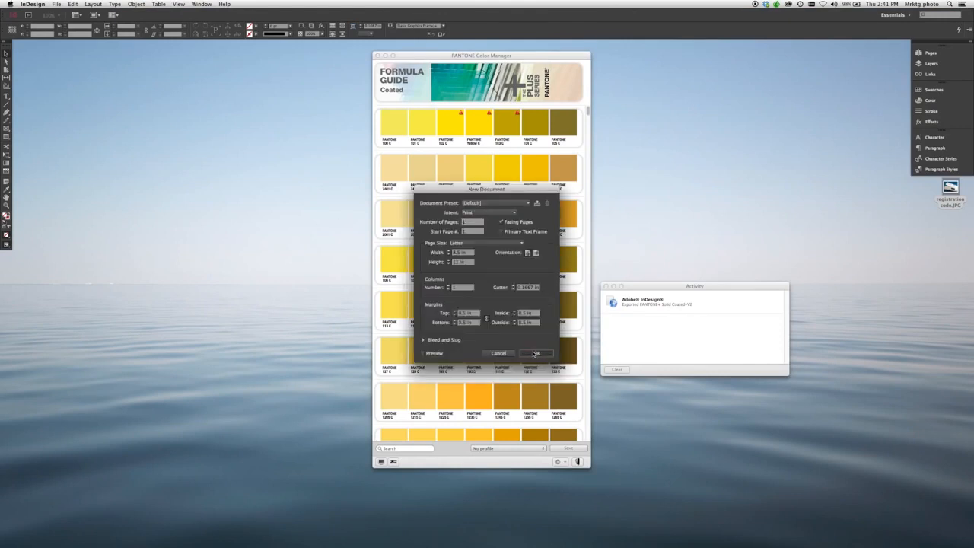
pyautogui.click(536, 353)
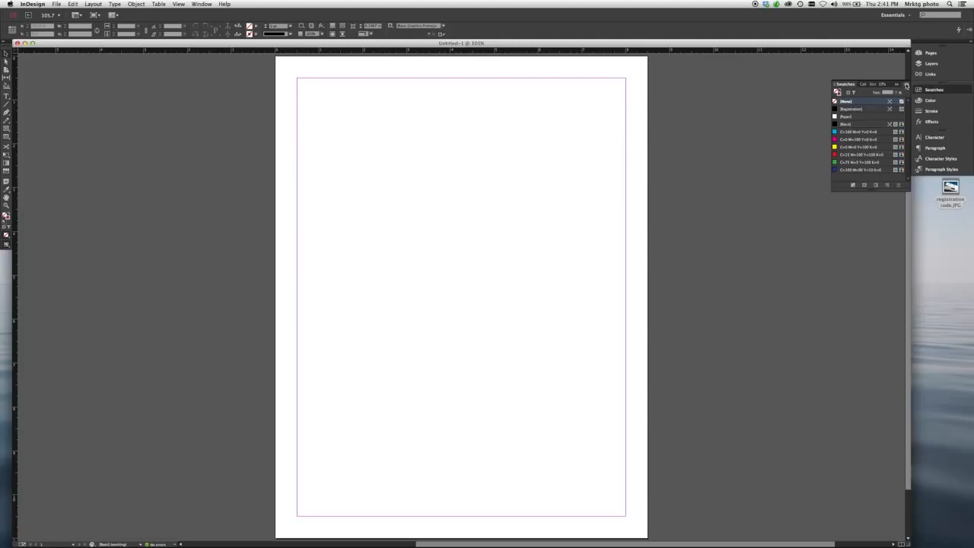
pyautogui.click(902, 85)
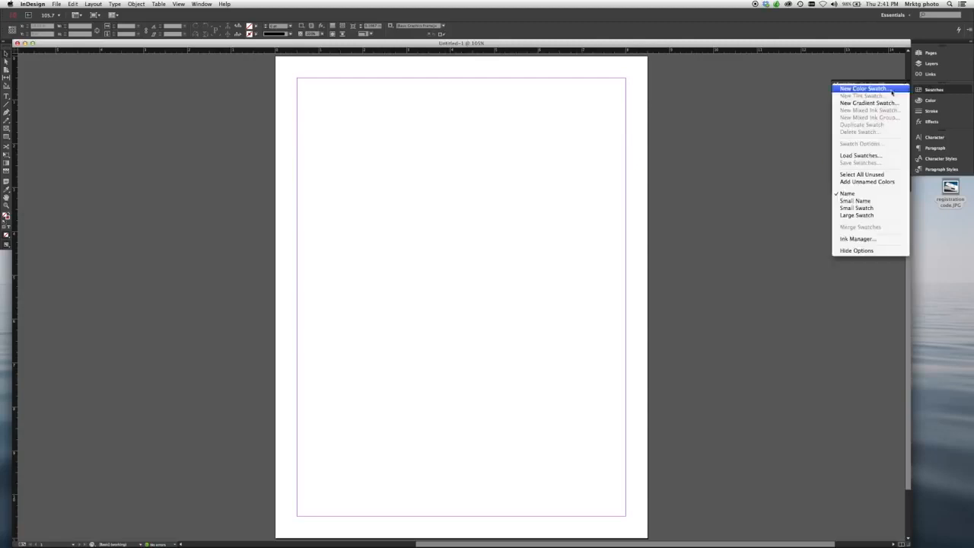
pyautogui.click(858, 82)
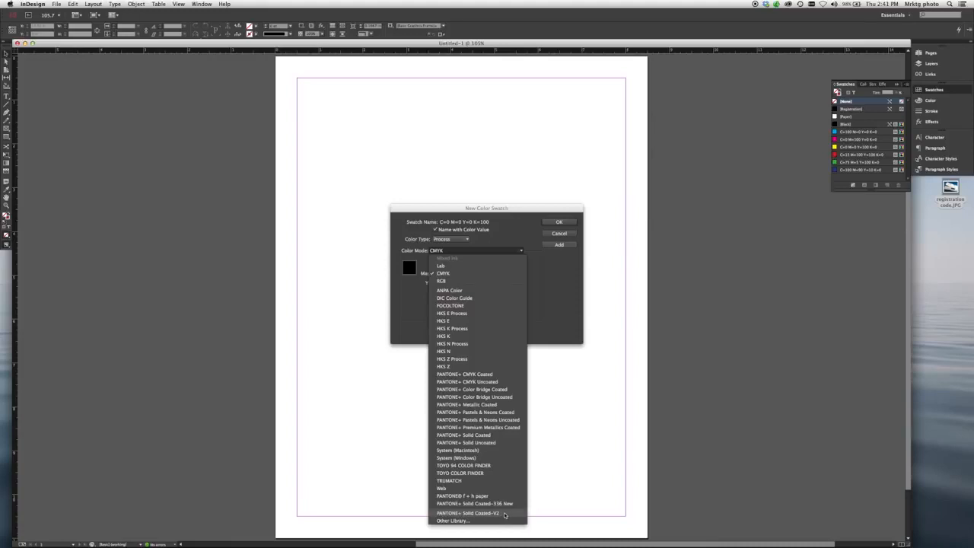
pyautogui.click(463, 511)
pyautogui.write('PANTONE 104 C')
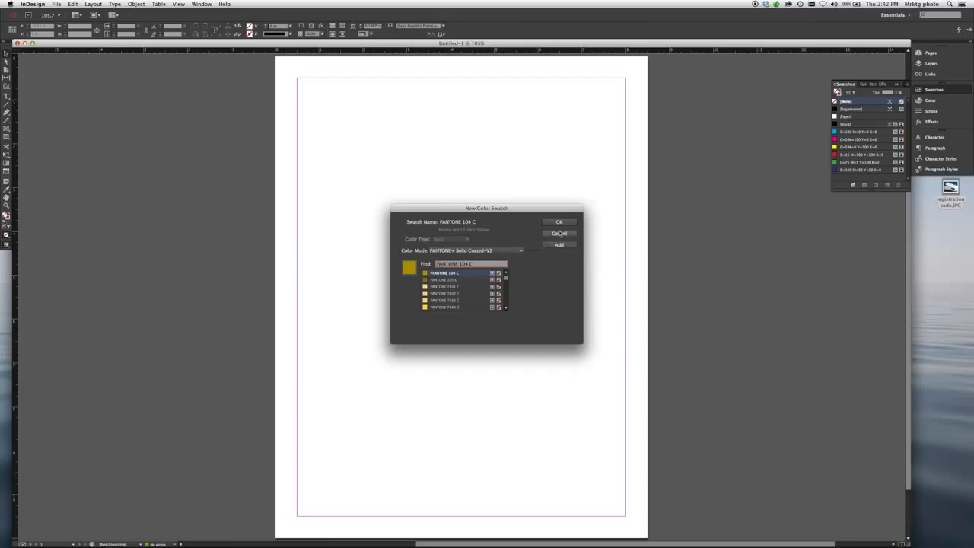
pyautogui.click(560, 233)
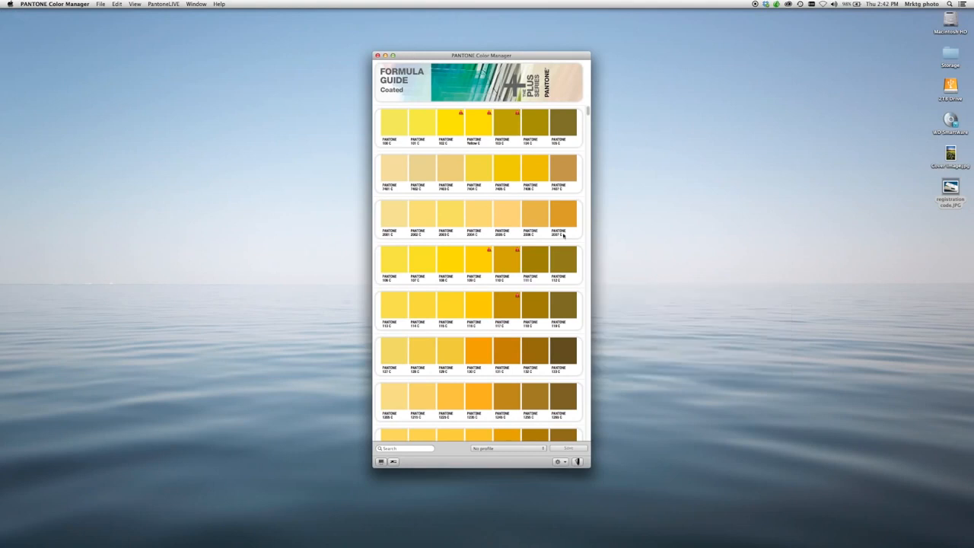
pyautogui.moveTo(439, 59)
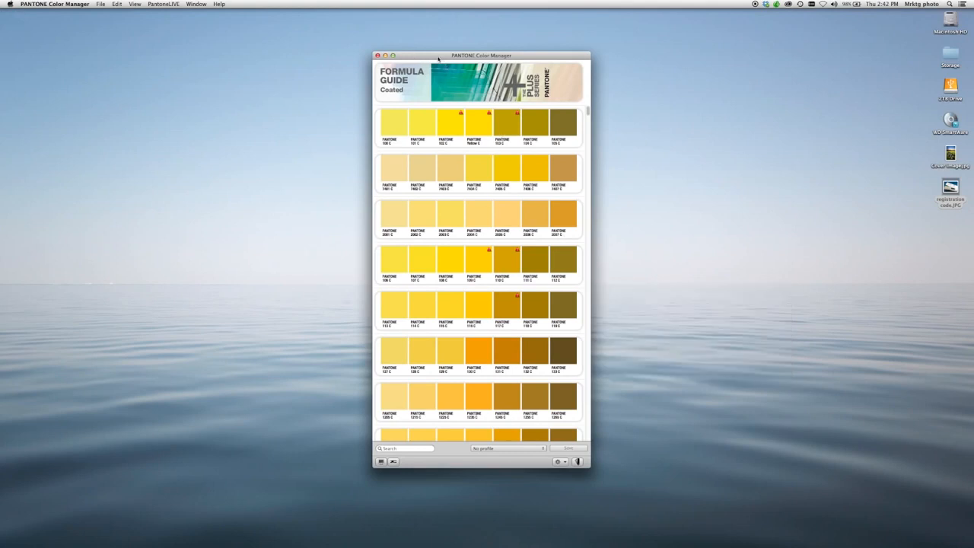
# - Build a 'Soccer cover' palette from Cover image.jpg, matched to PANTONE+ Color Bridge Coated-V2
pyautogui.click(102, 4)
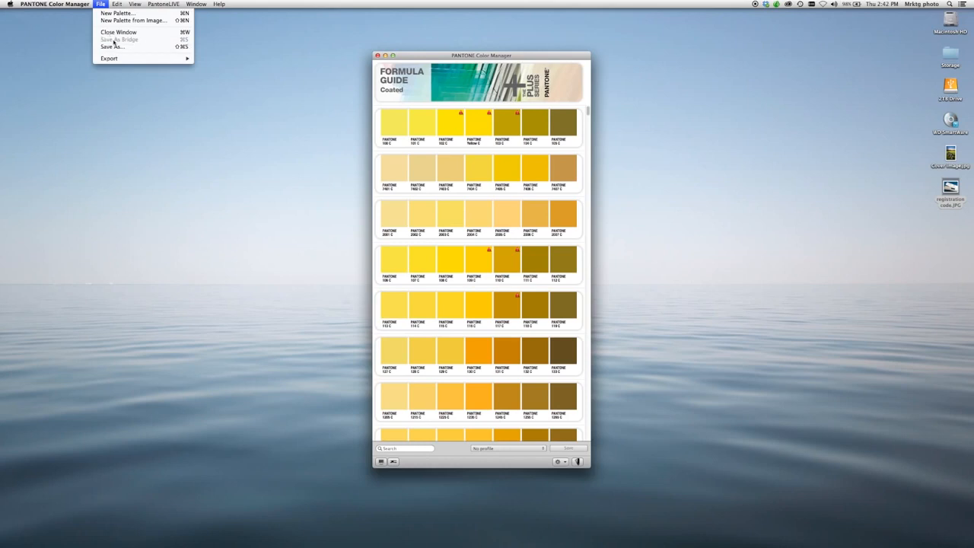
pyautogui.moveTo(136, 22)
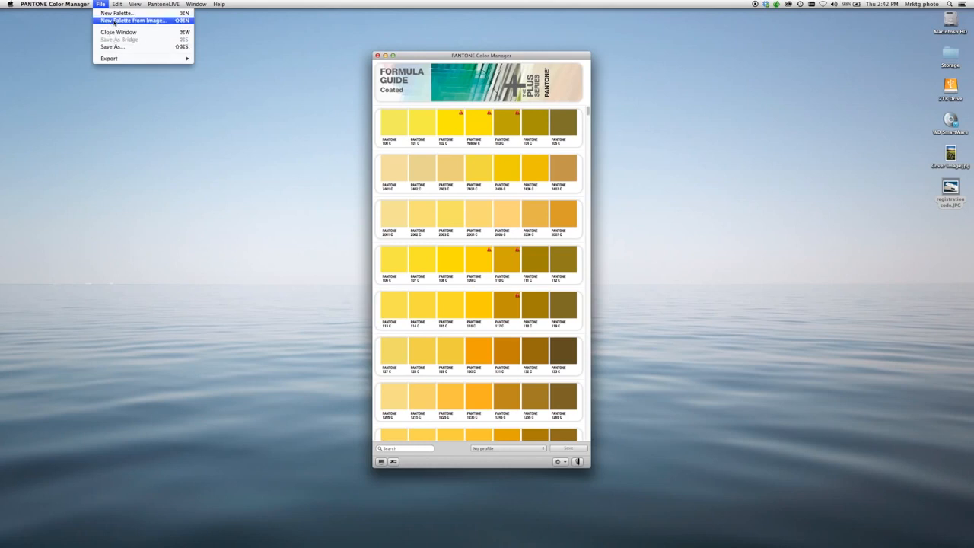
pyautogui.click(141, 21)
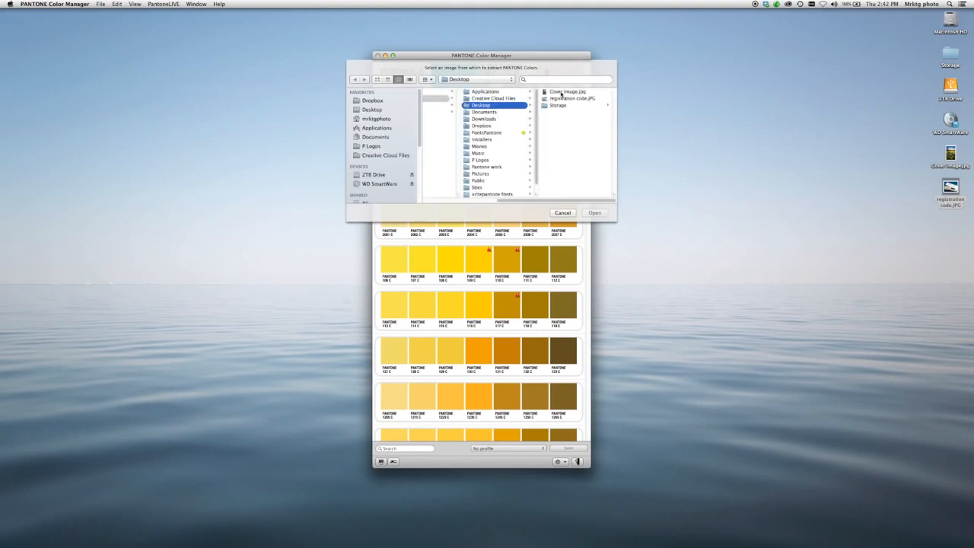
pyautogui.click(573, 91)
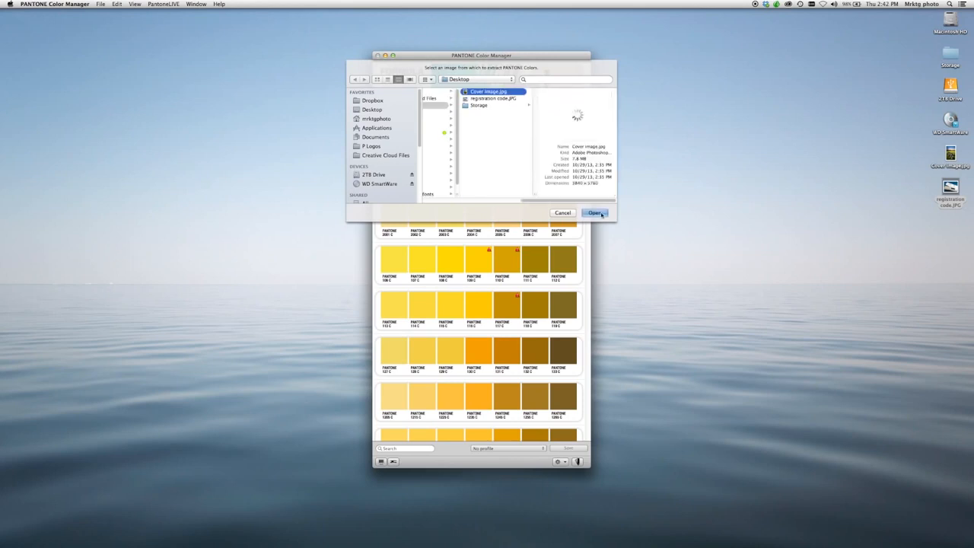
pyautogui.click(595, 212)
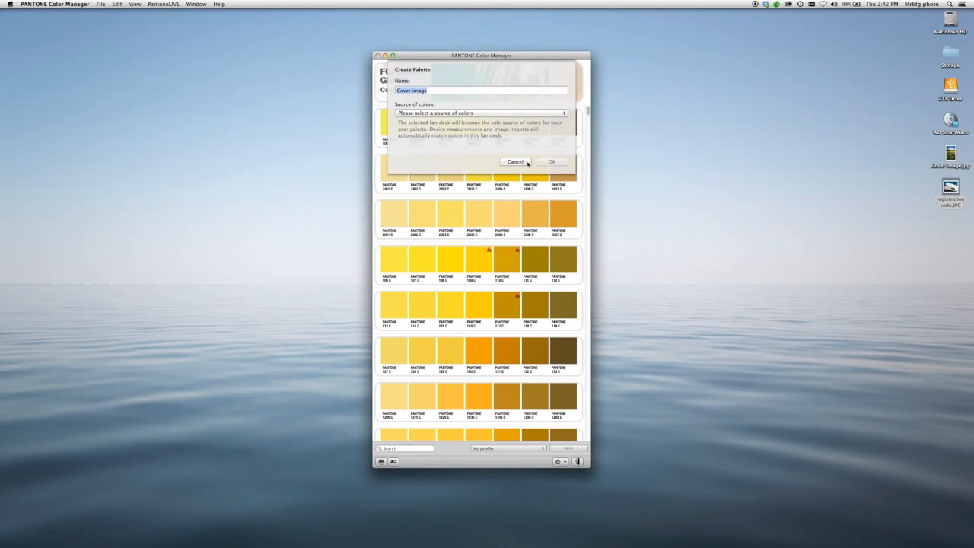
pyautogui.write('Soccer cover')
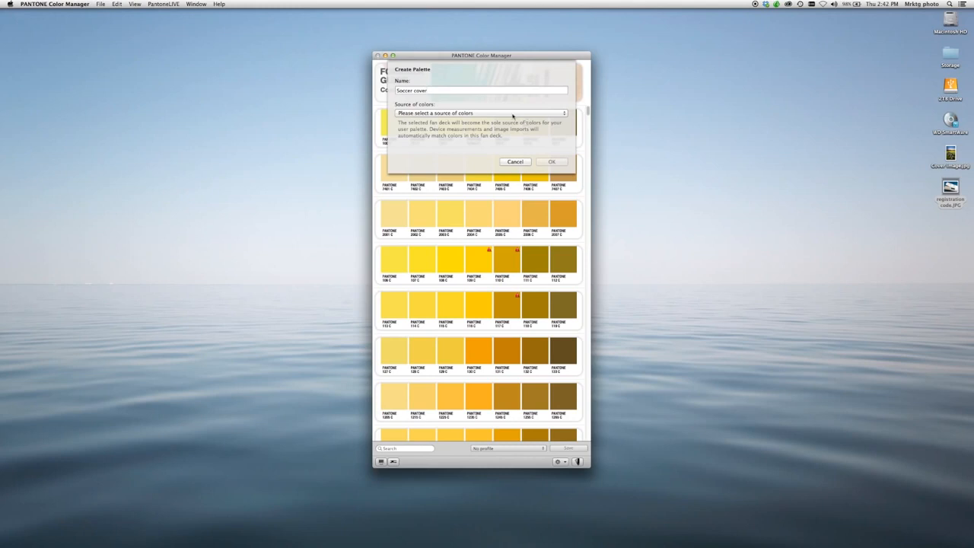
pyautogui.click(478, 113)
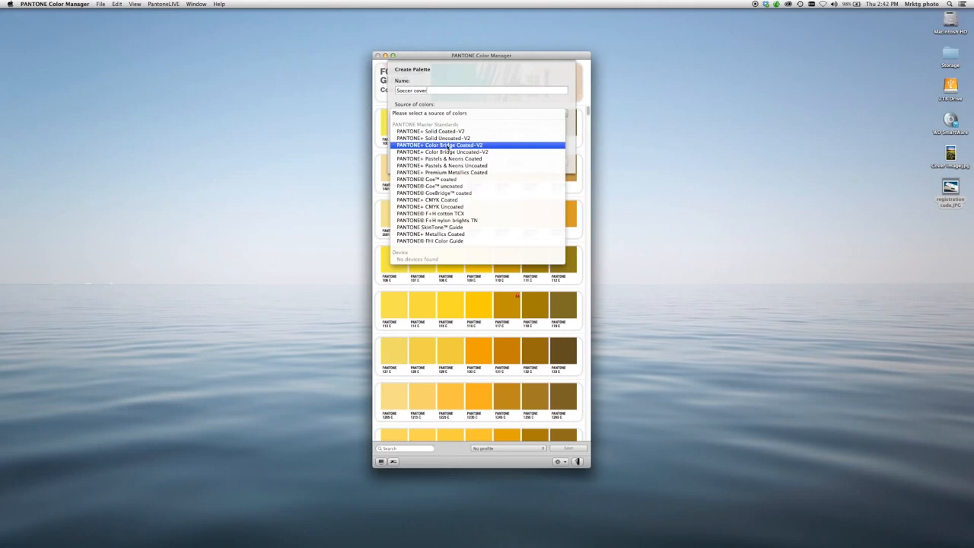
pyautogui.click(442, 145)
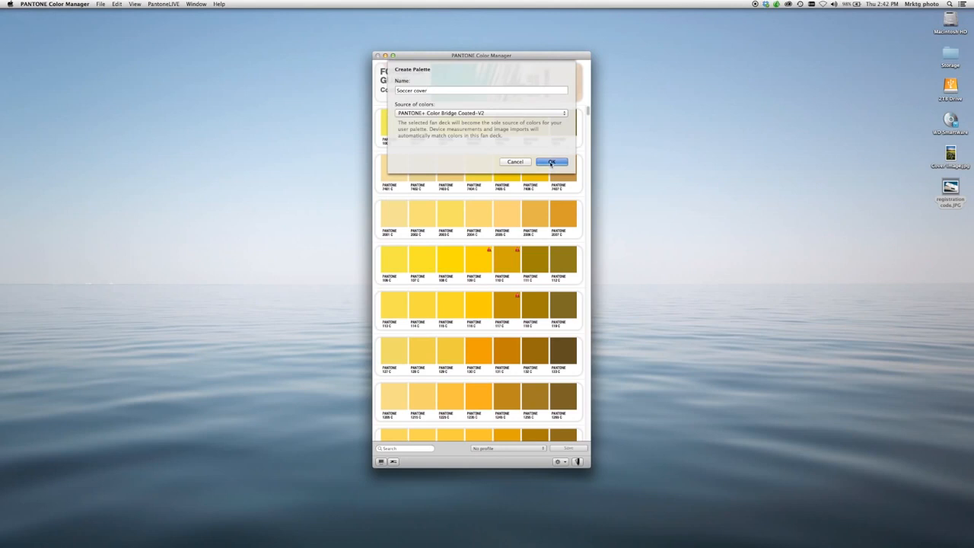
pyautogui.click(555, 161)
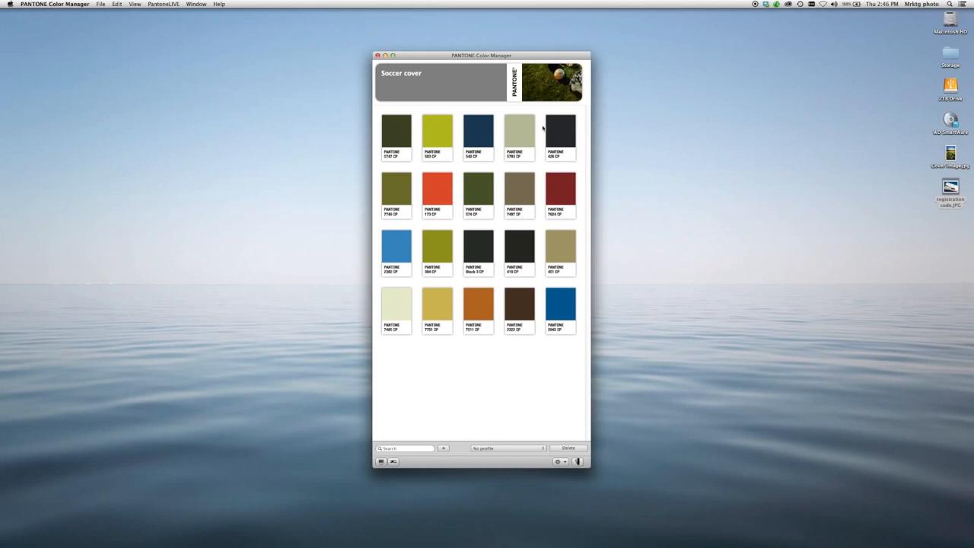
# - Raise the colour-count slider on the cover photo to extract 21 colours, adding light blue
pyautogui.click(559, 84)
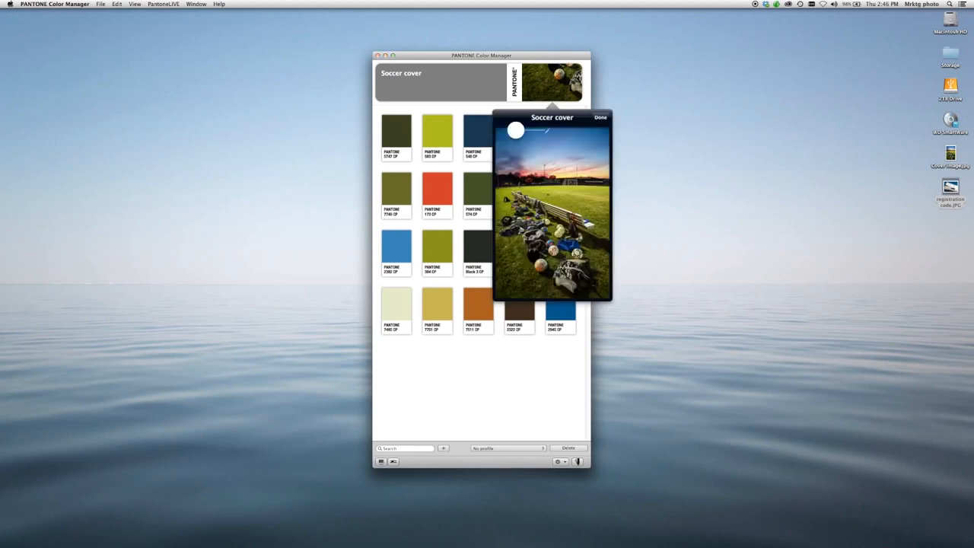
pyautogui.moveTo(514, 131); pyautogui.dragTo(520, 152)
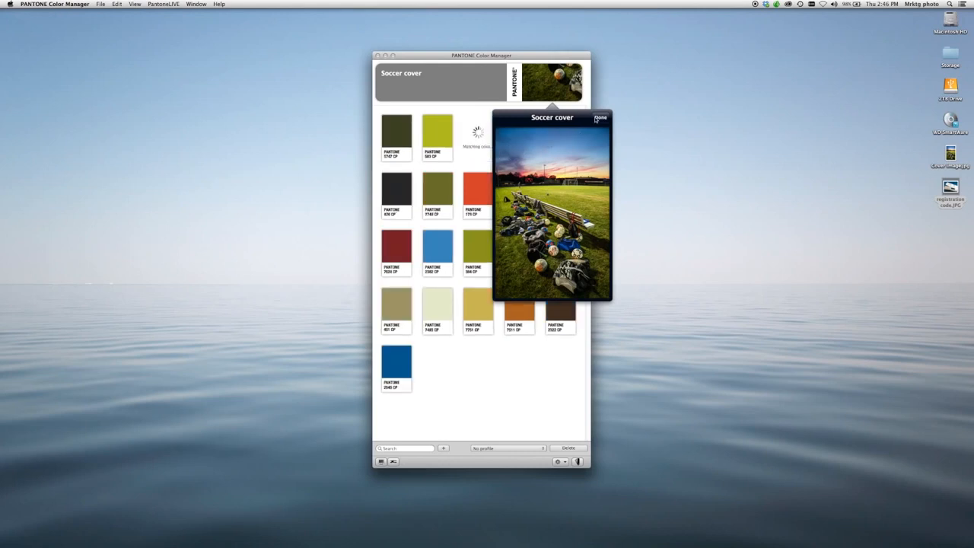
pyautogui.click(603, 117)
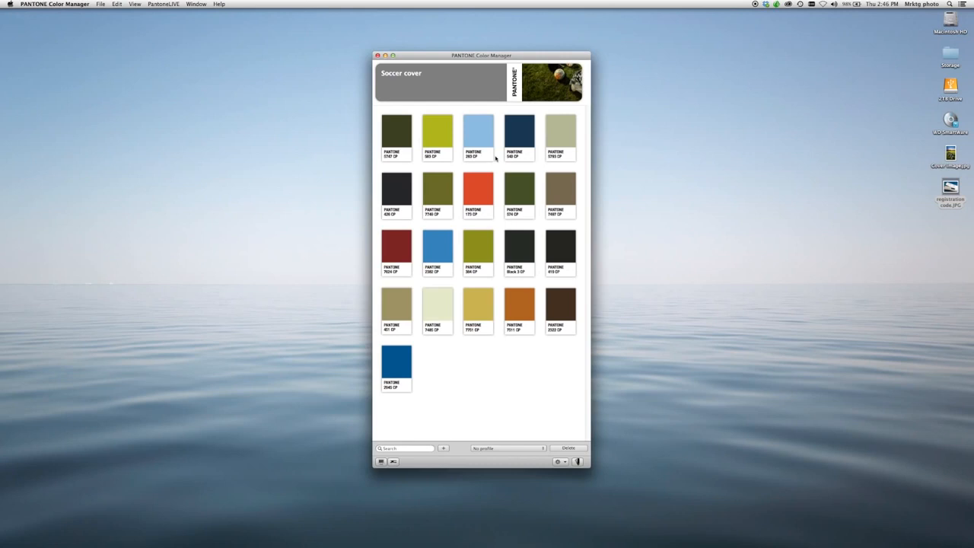
pyautogui.moveTo(495, 159)
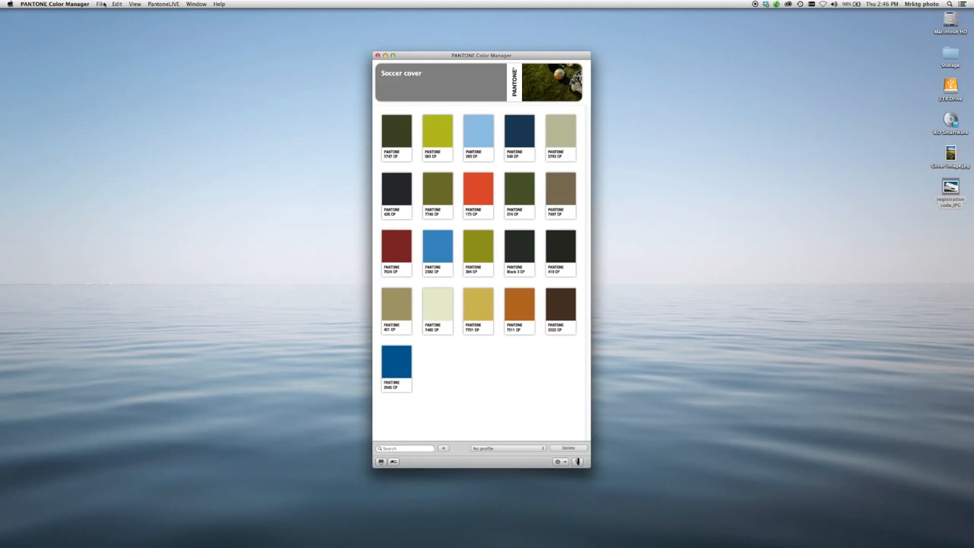
# - Export the Soccer cover palette to Adobe InDesign as CMYK and launch InDesign
pyautogui.click(102, 5)
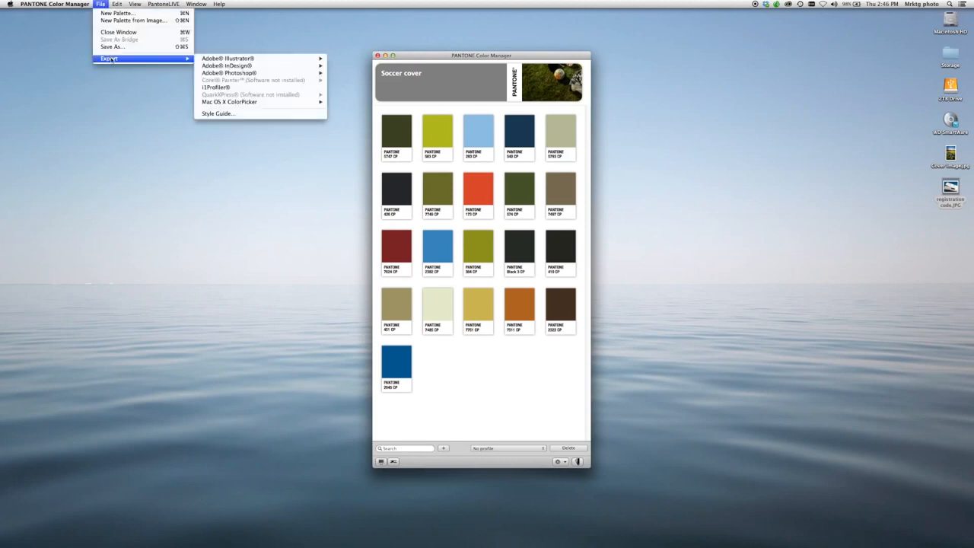
pyautogui.moveTo(251, 70)
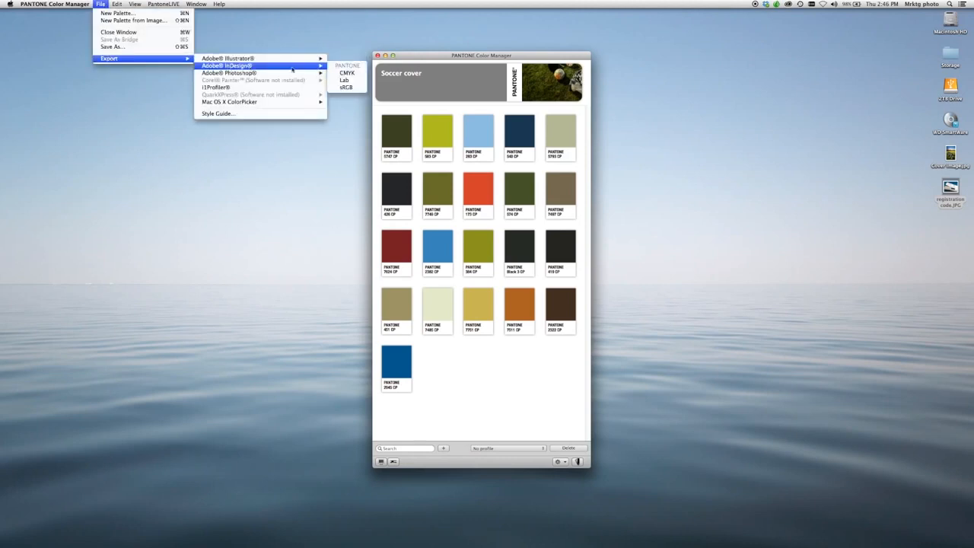
pyautogui.moveTo(347, 73)
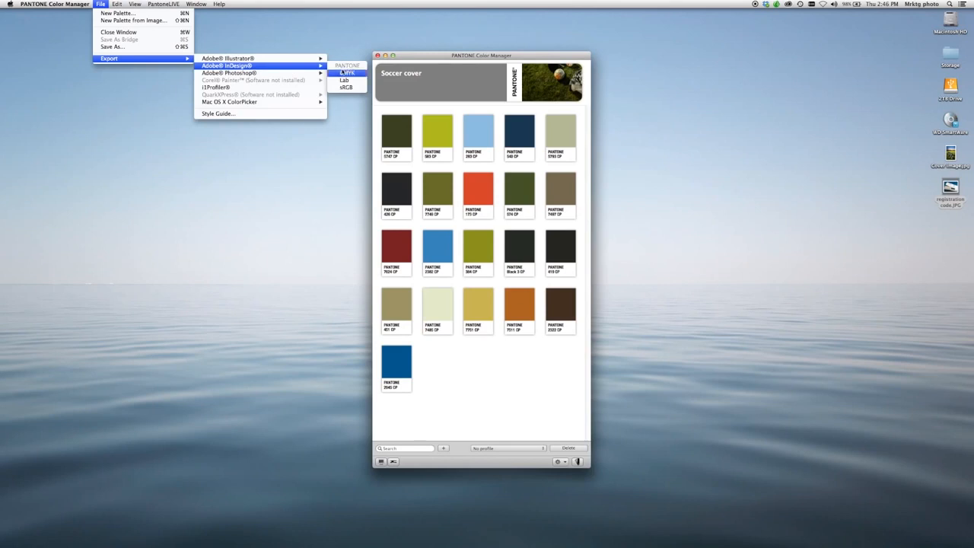
pyautogui.click(323, 76)
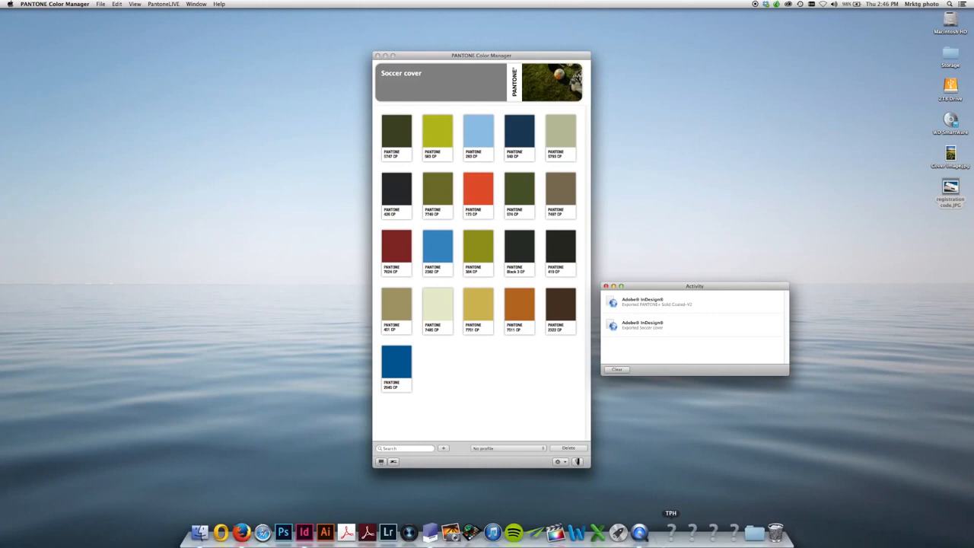
pyautogui.click(306, 532)
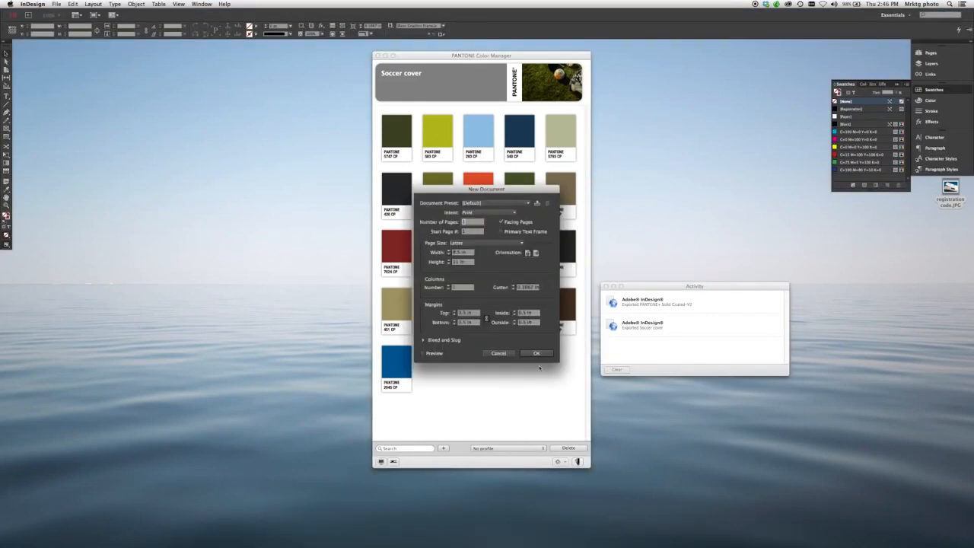
# - Create a default document and cancel New Color Swatch after seeing the Soccer cover mode
pyautogui.click(536, 353)
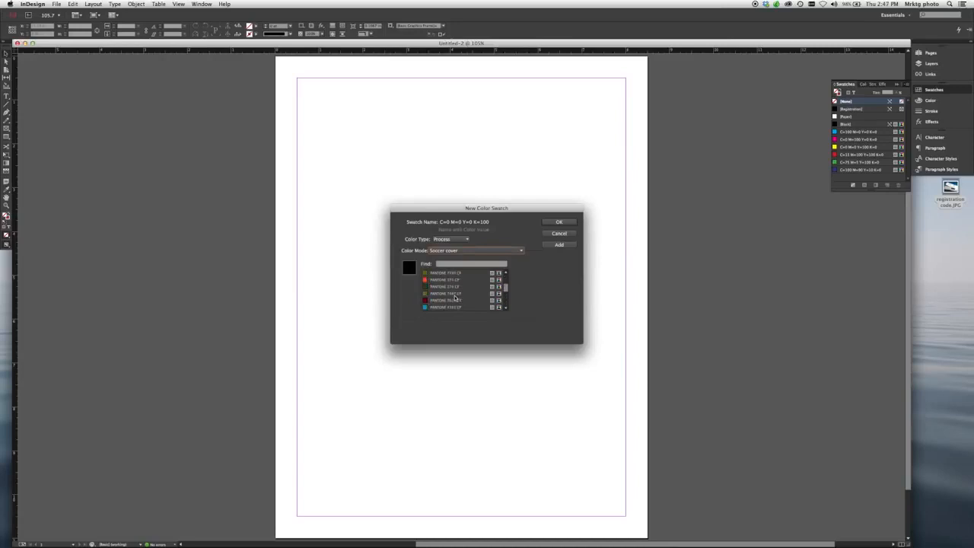
pyautogui.click(560, 221)
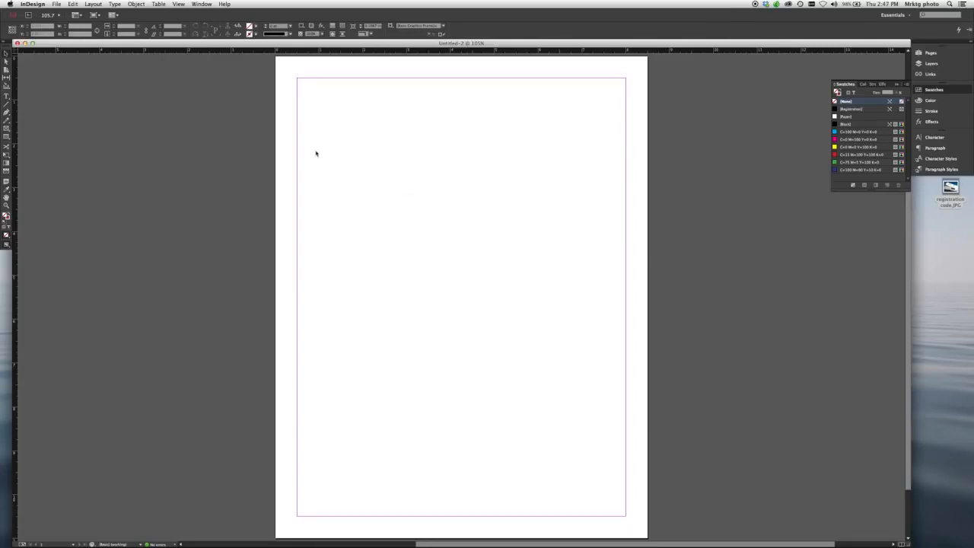